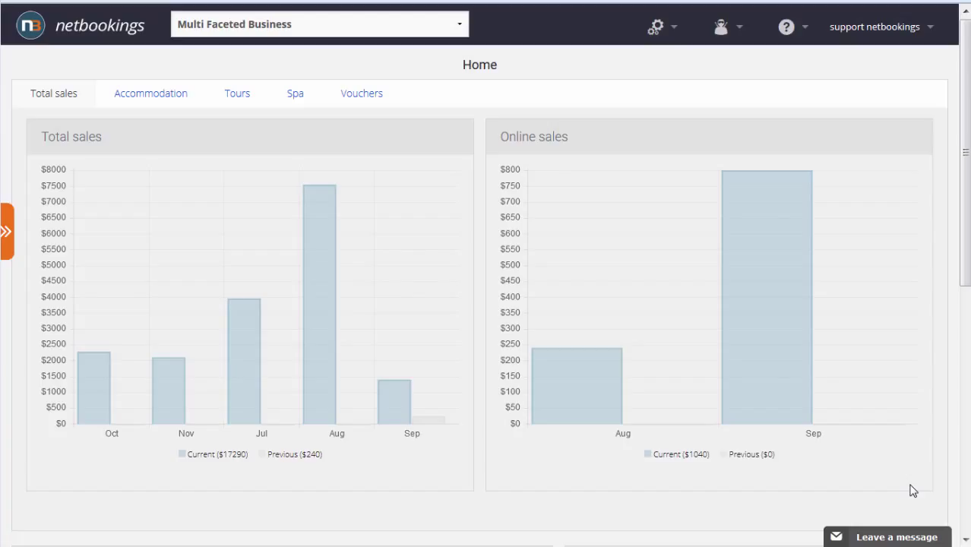
Bring up the business administration options from the top bar
click(653, 25)
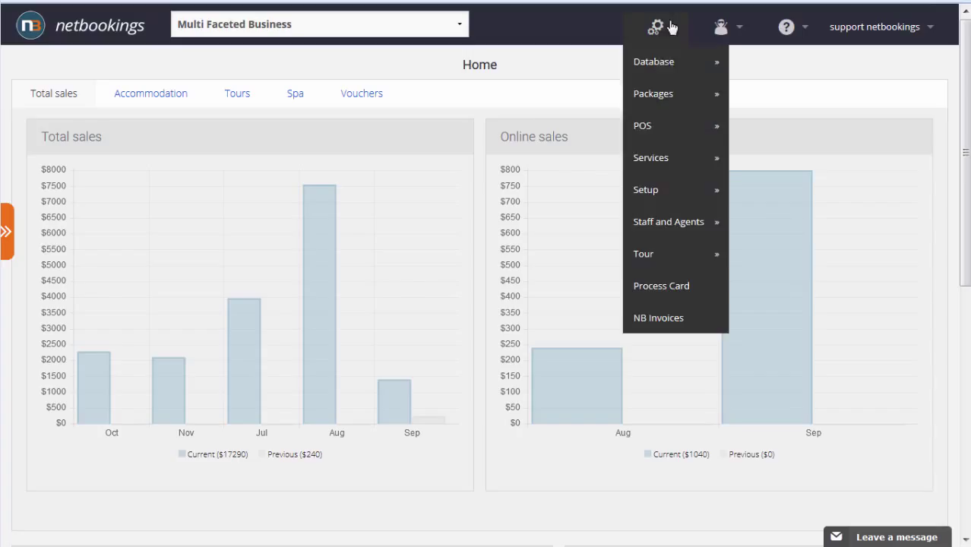
mouse_move(650, 157)
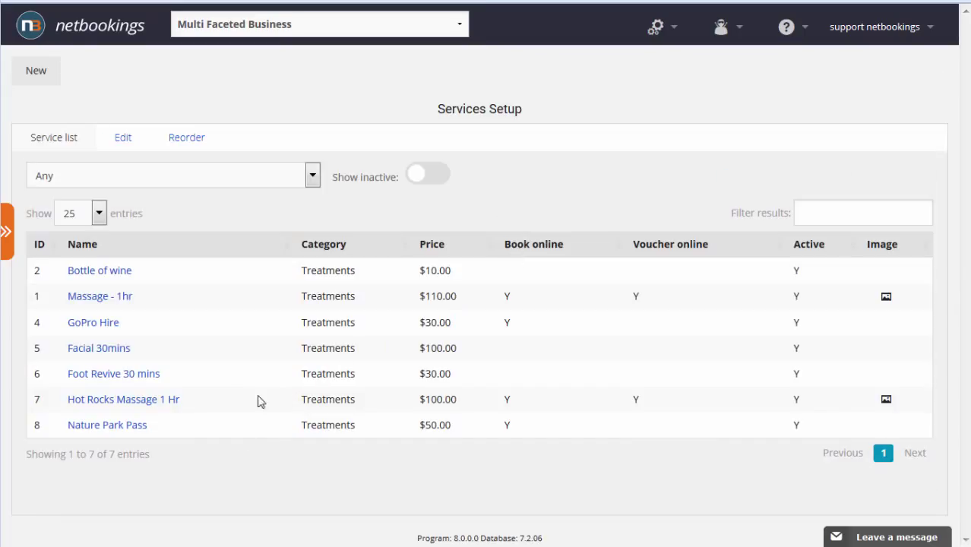
mouse_move(266, 359)
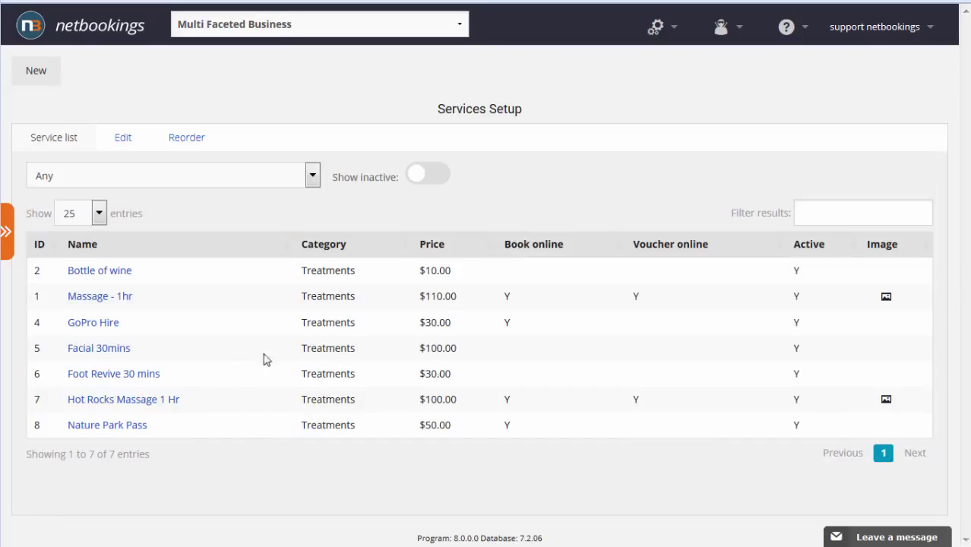
mouse_move(657, 264)
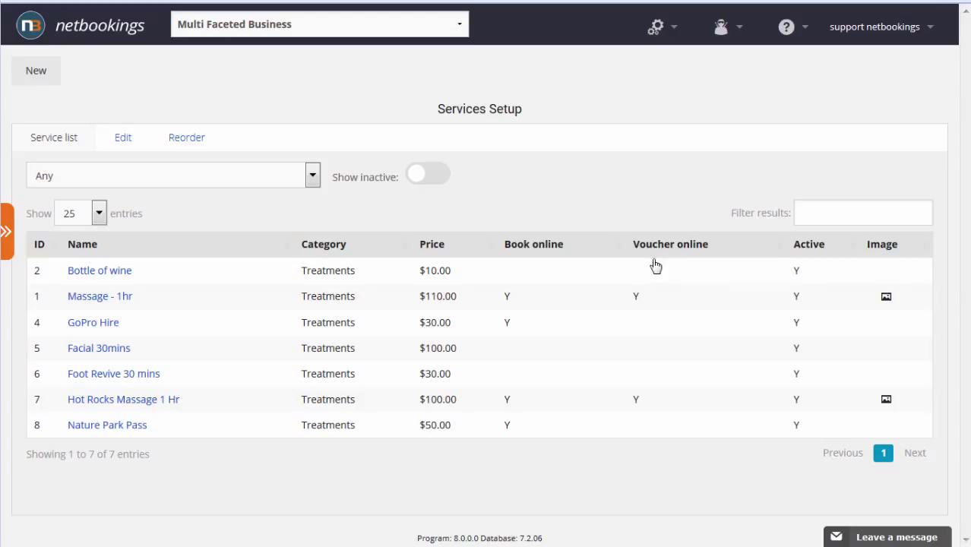
mouse_move(645, 301)
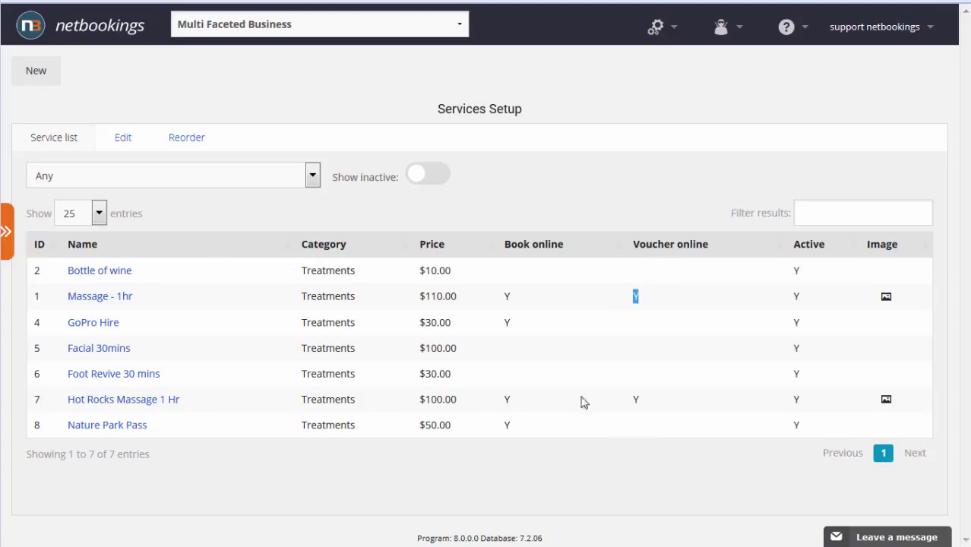
mouse_move(123, 398)
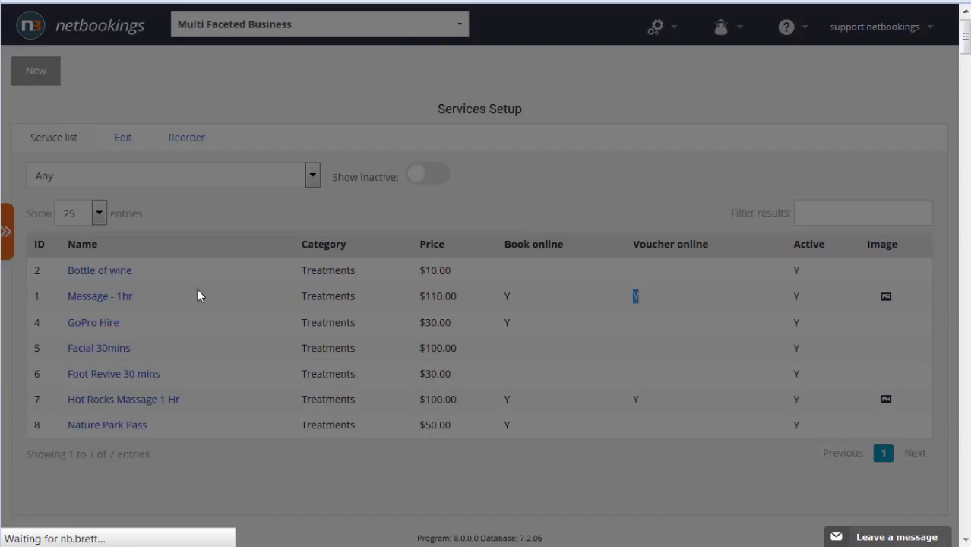
Start a new Day Spa service that is staff bookable, bookable online and sold as a voucher
click(35, 70)
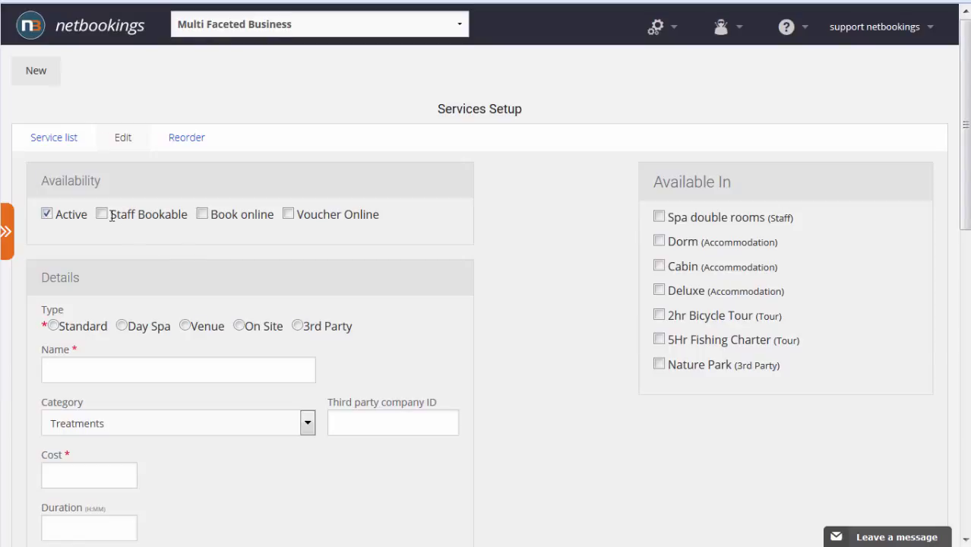
click(103, 213)
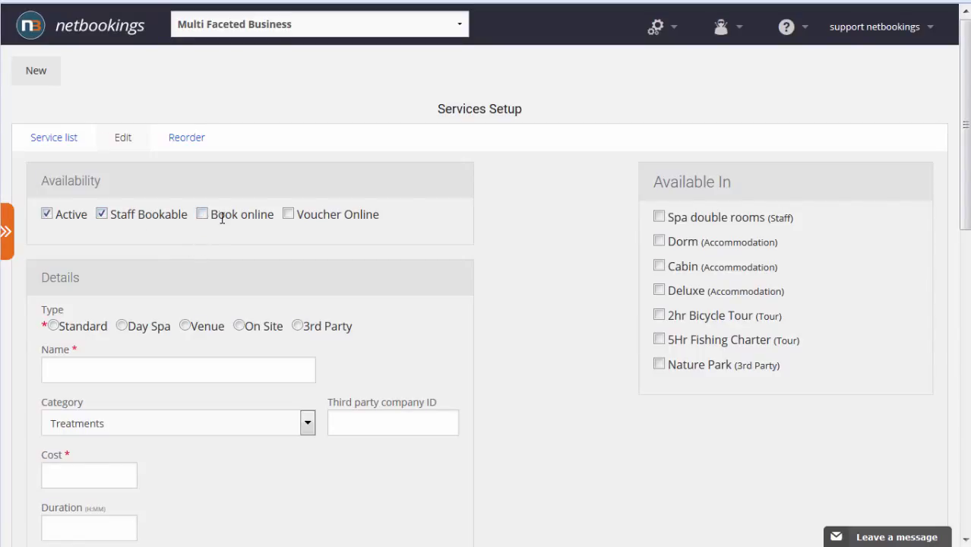
click(202, 213)
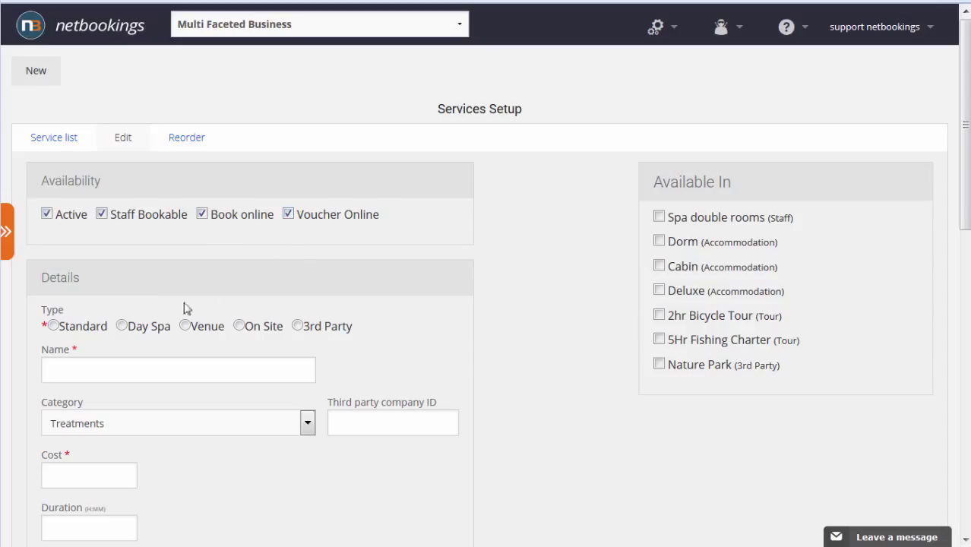
click(122, 325)
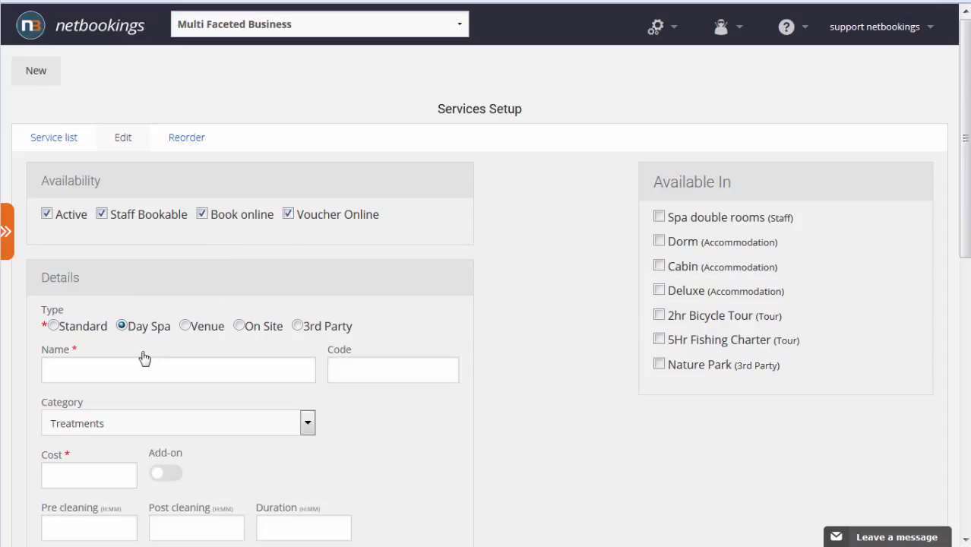
Name it 90 Minute Massage, code Mass90, cost $100, duration 1:30, and save it
text(9)
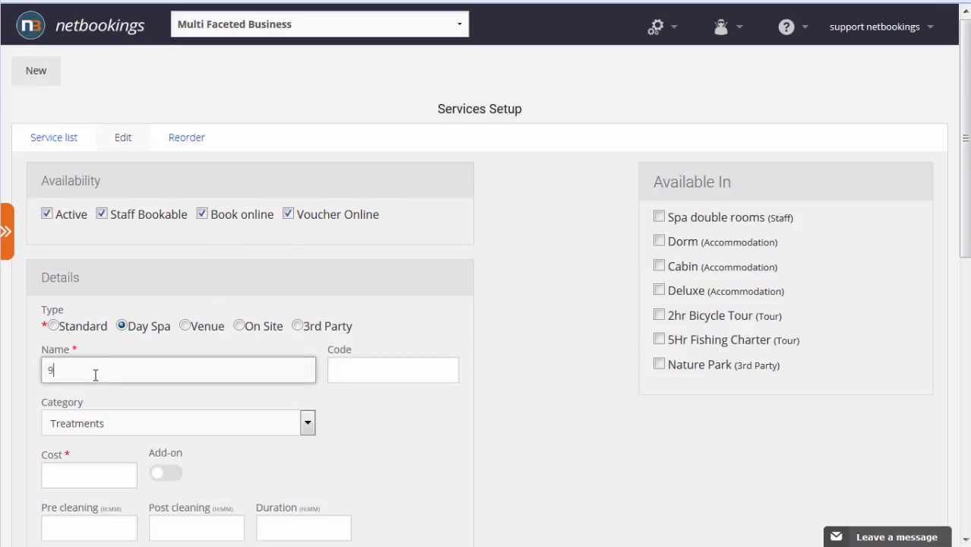
text(0 Minutre)
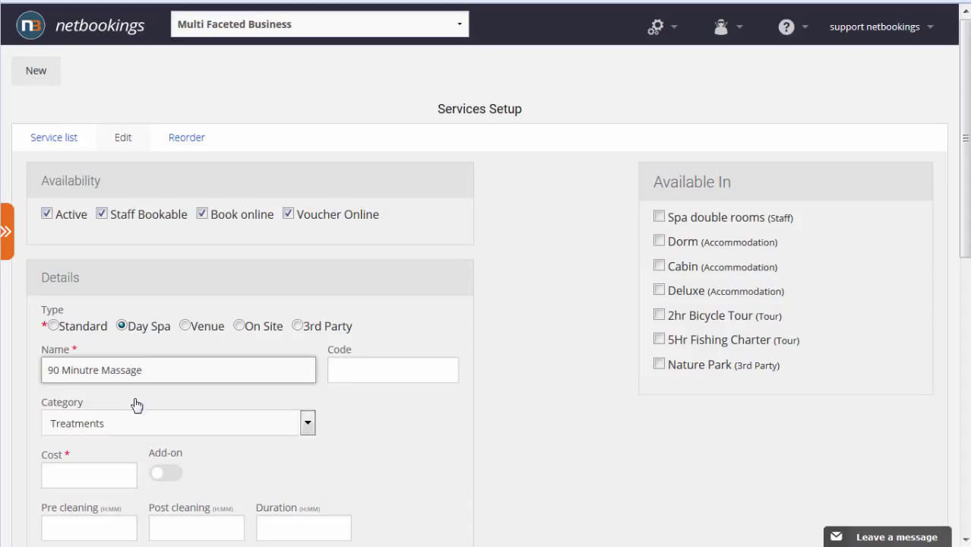
text(Mass90)
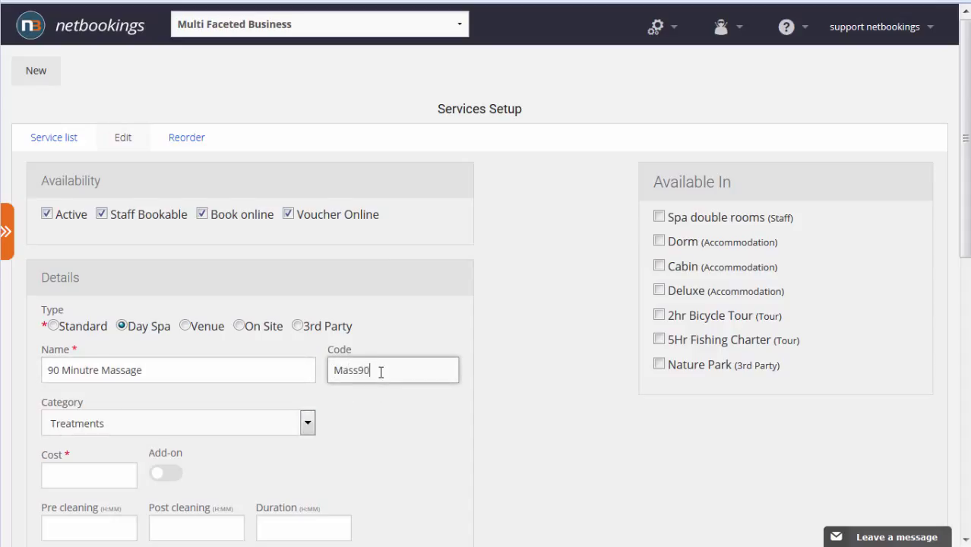
click(88, 474)
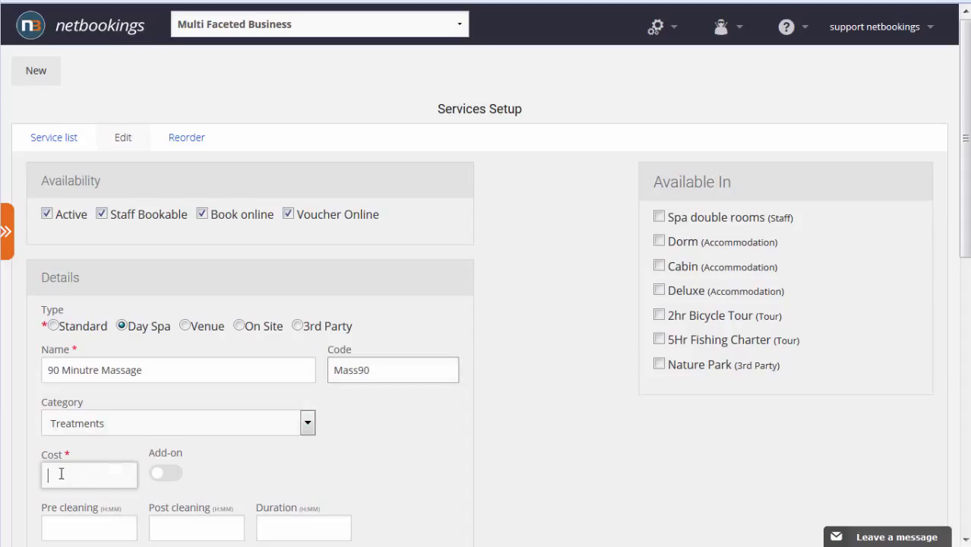
text(100)
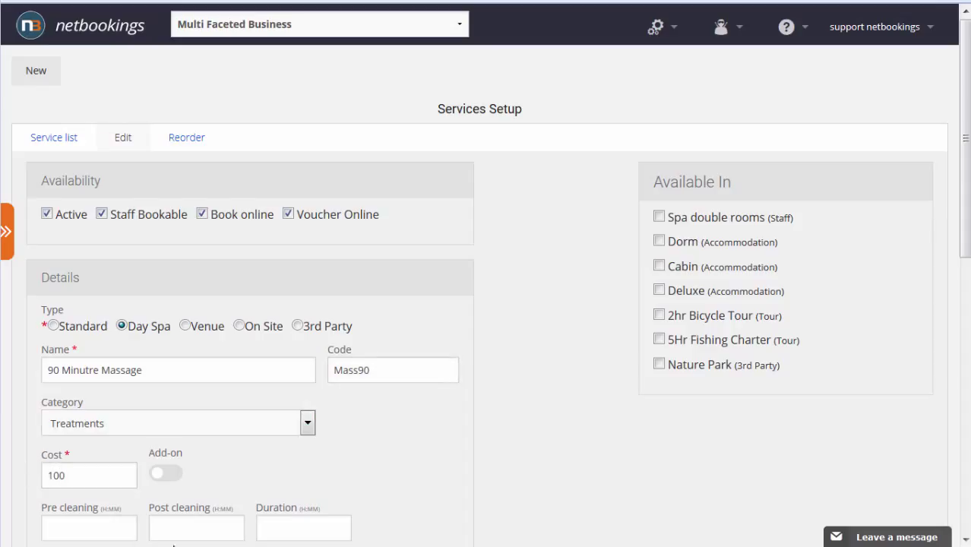
text(0:15)
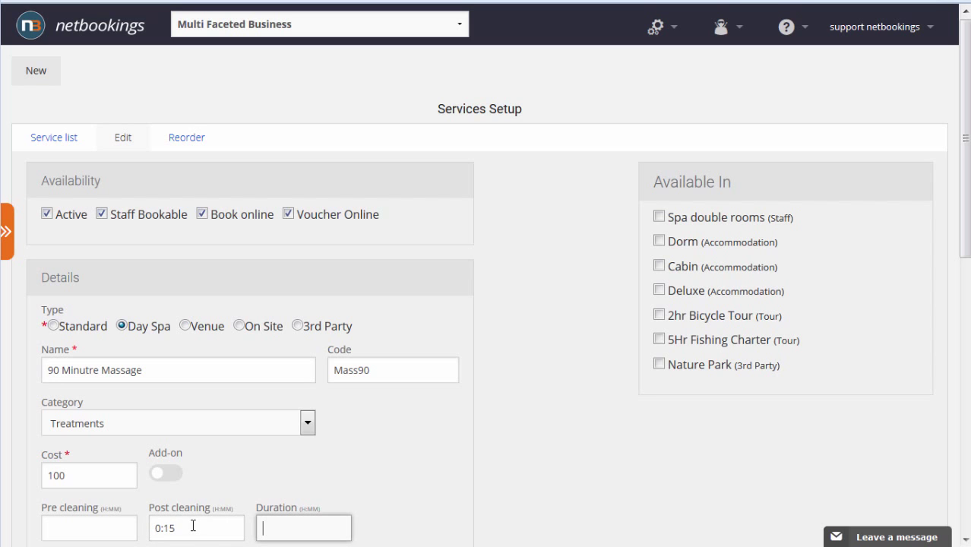
text(1:30)
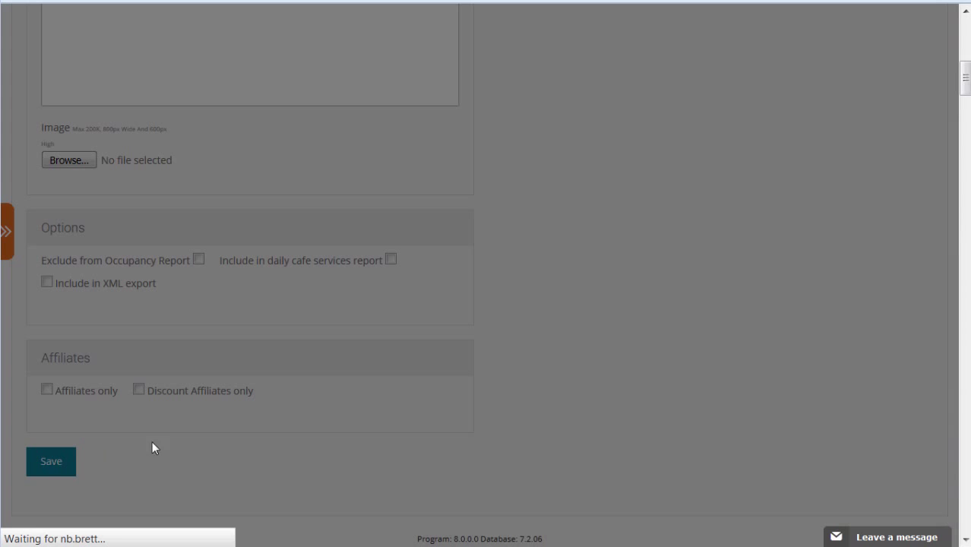
click(50, 462)
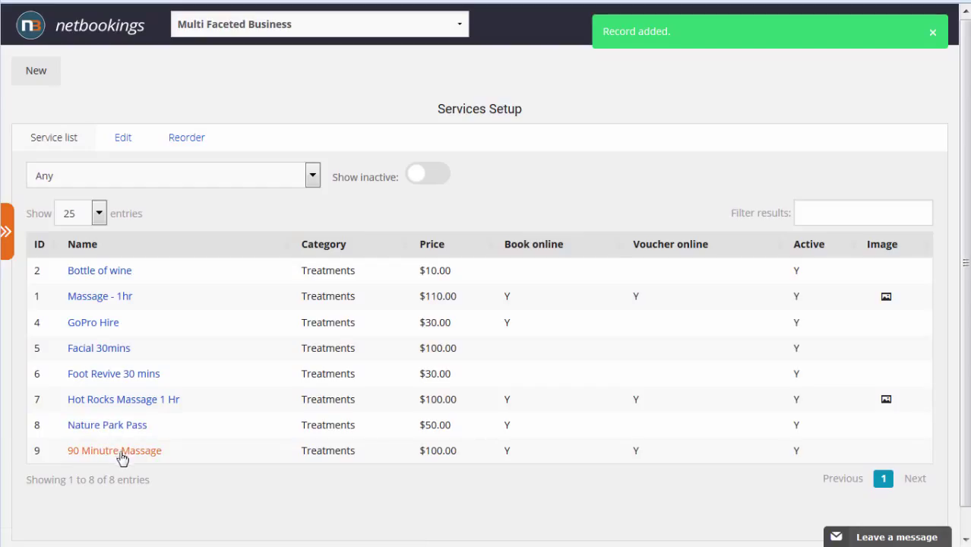
mouse_move(160, 389)
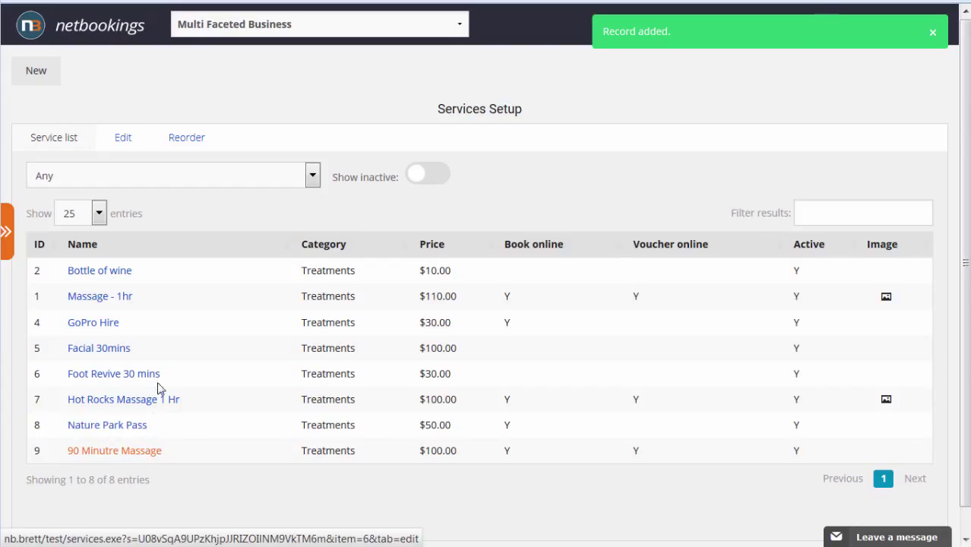
Reopen the new massage service and describe it as 'relax for 1.5 hrs with us.'
click(114, 450)
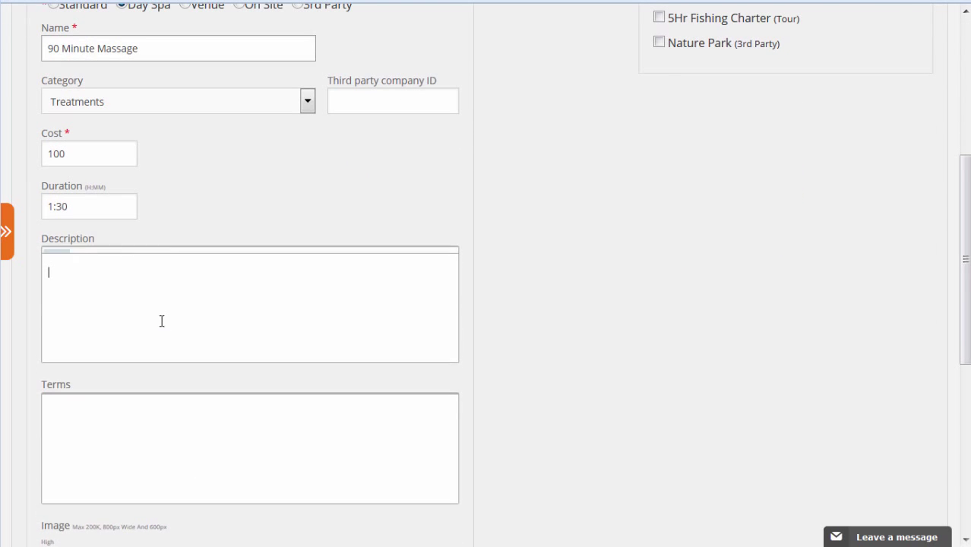
text(relax for 1)
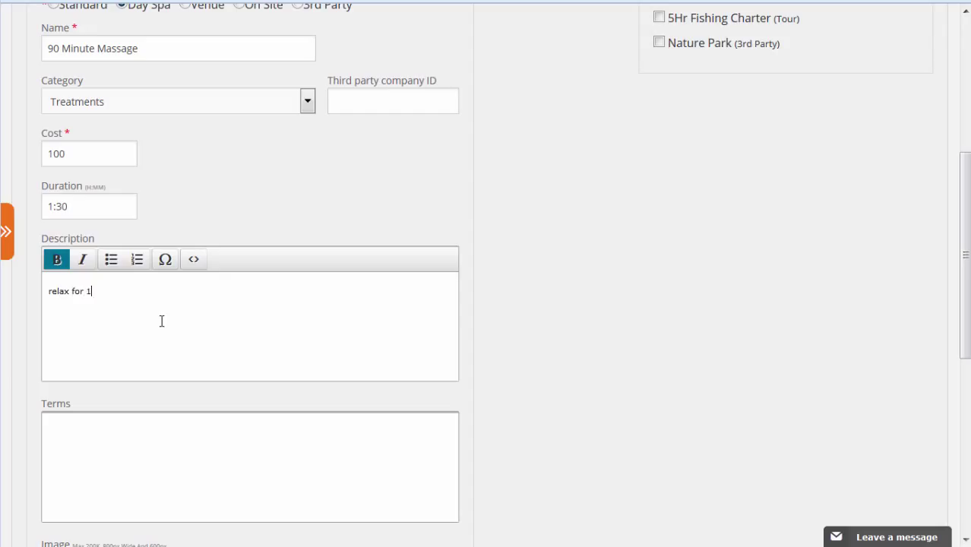
text(.5 hrs i)
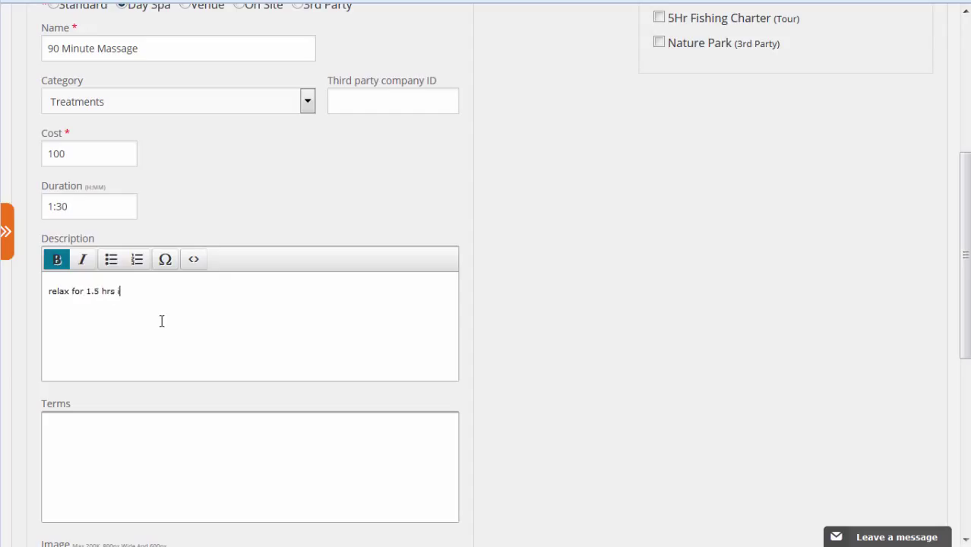
text(with us)
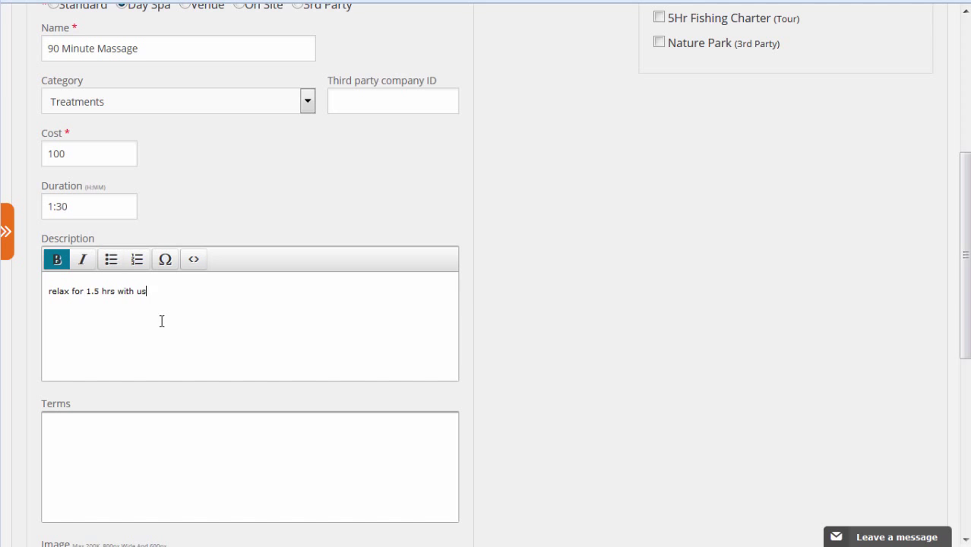
text(.)
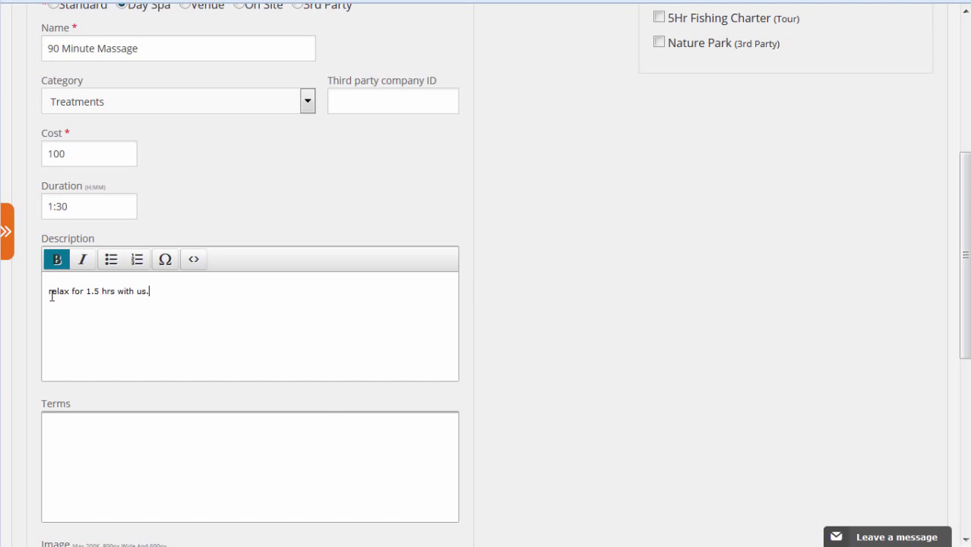
scroll(down, 3)
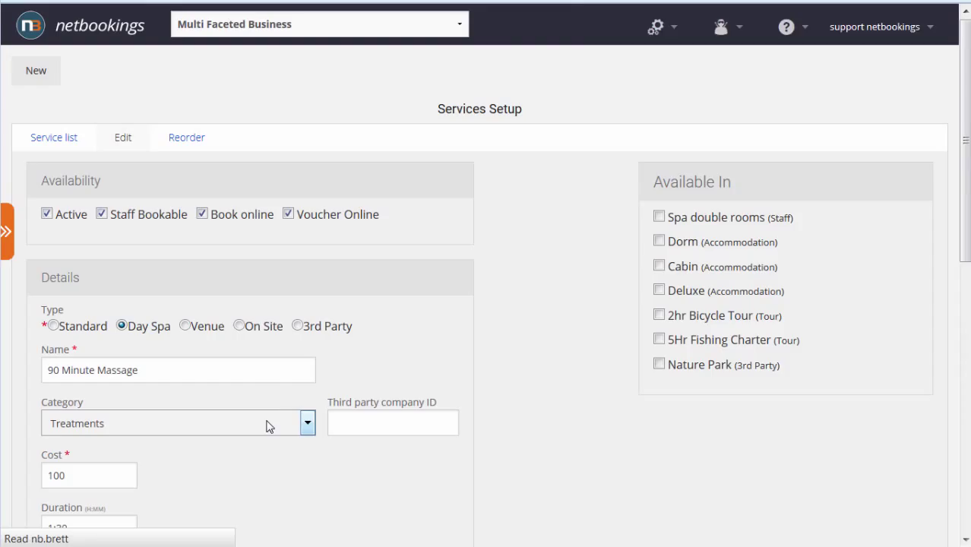
Make the service available in spa double rooms, add an image and save its details and options
click(660, 216)
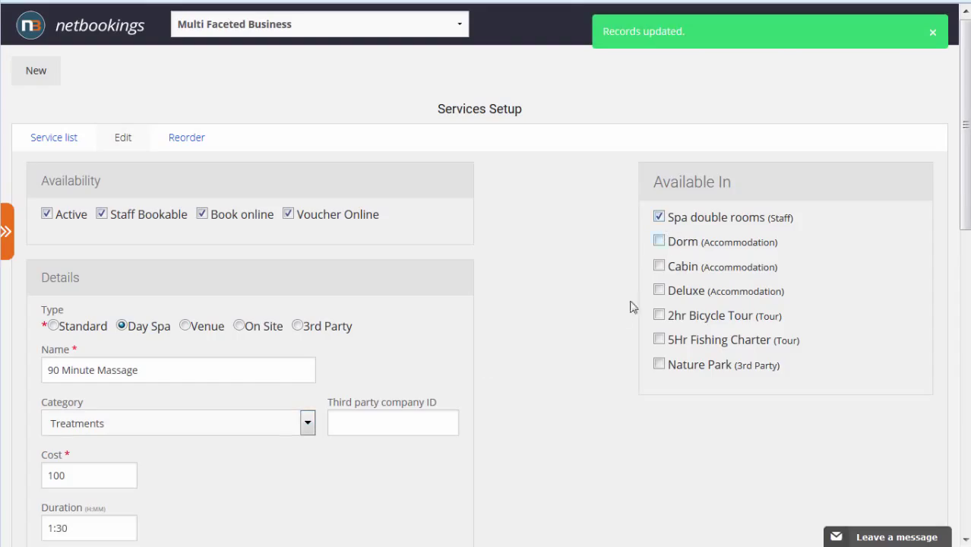
scroll(down, 3)
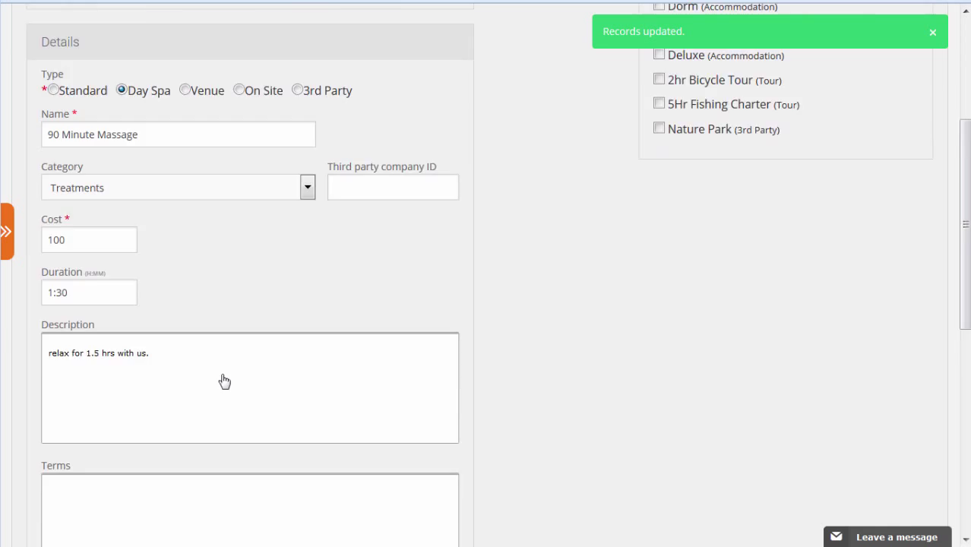
scroll(down, 3)
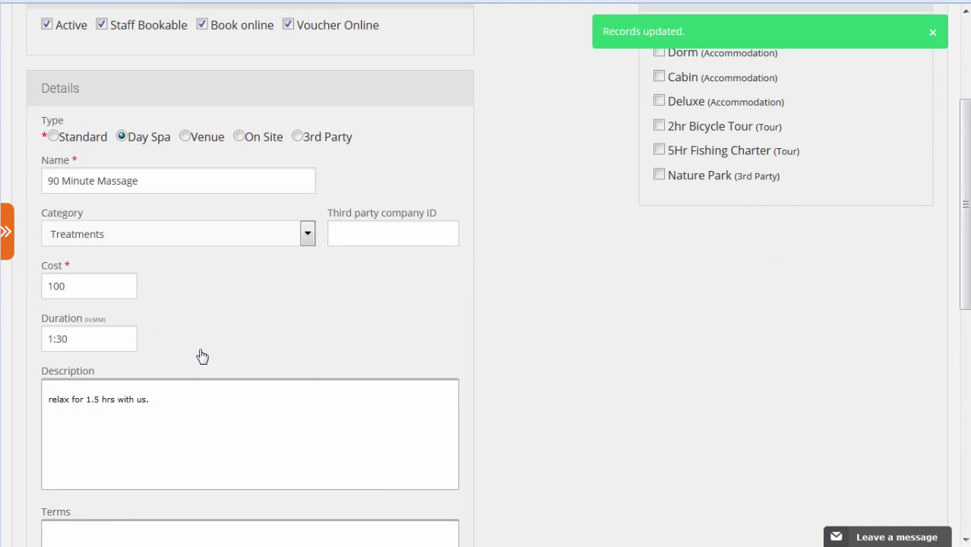
scroll(down, 3)
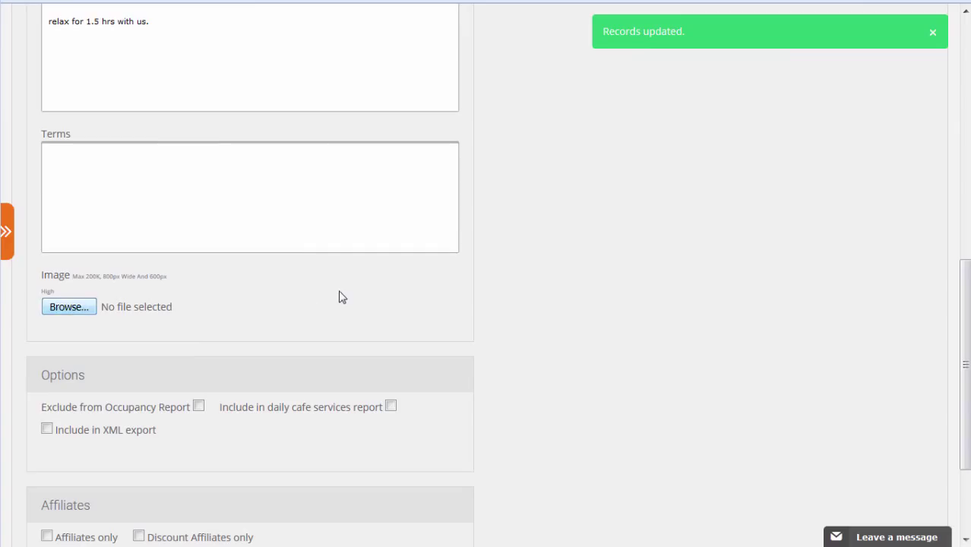
click(69, 307)
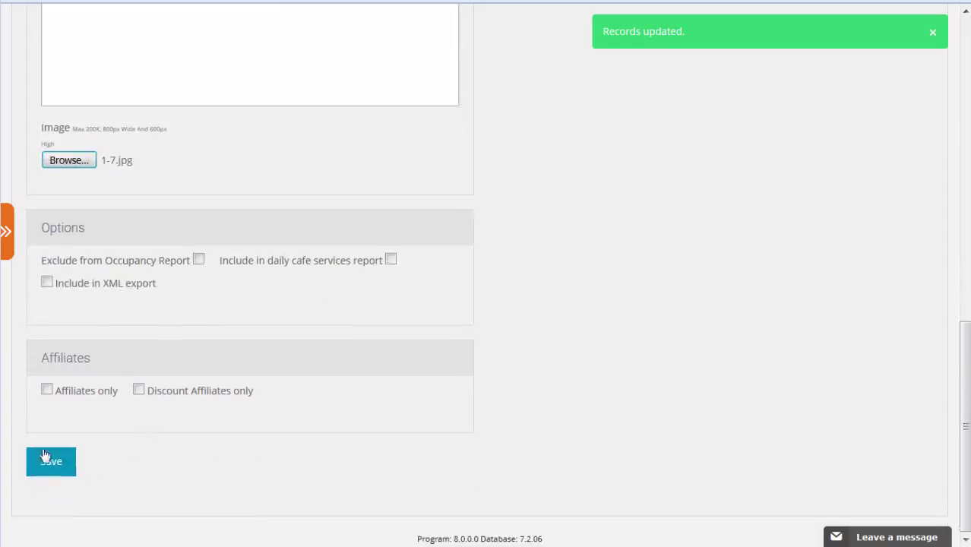
click(50, 462)
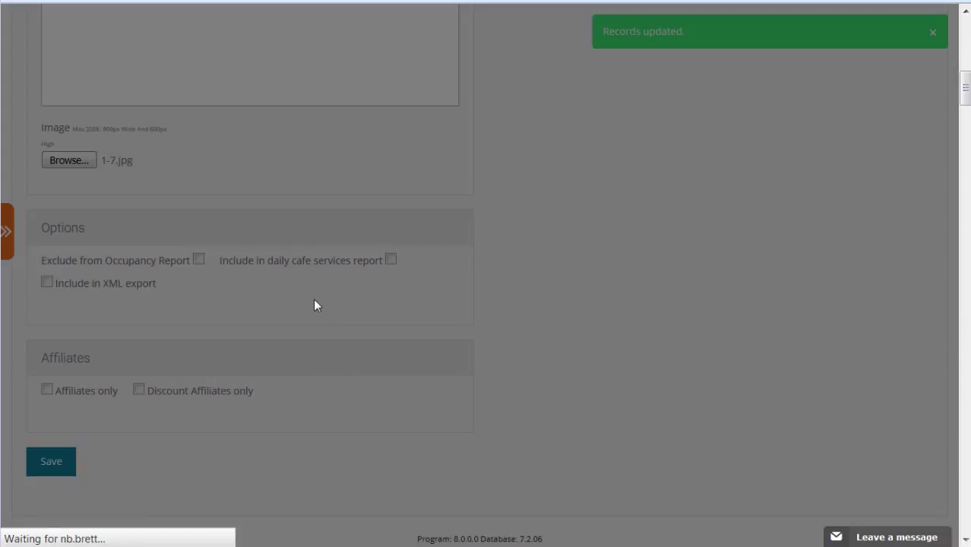
click(50, 462)
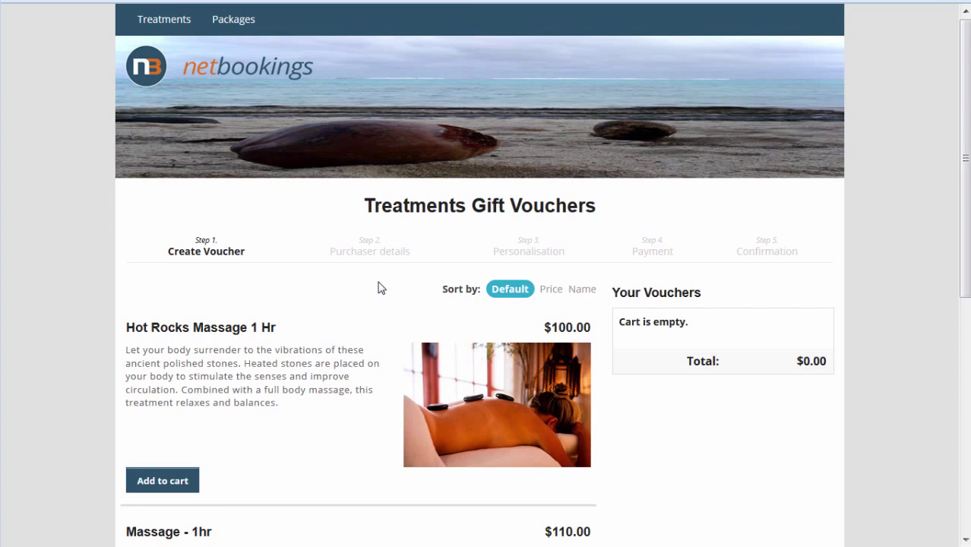
Browse the public Treatments vouchers, check Packages, and find 90 Minute Massage at $100
scroll(down, 3)
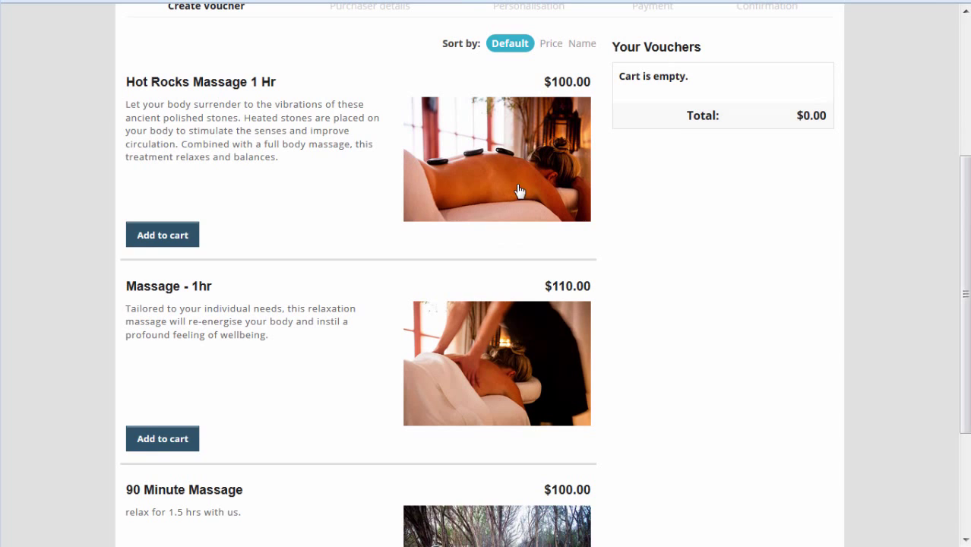
scroll(down, 3)
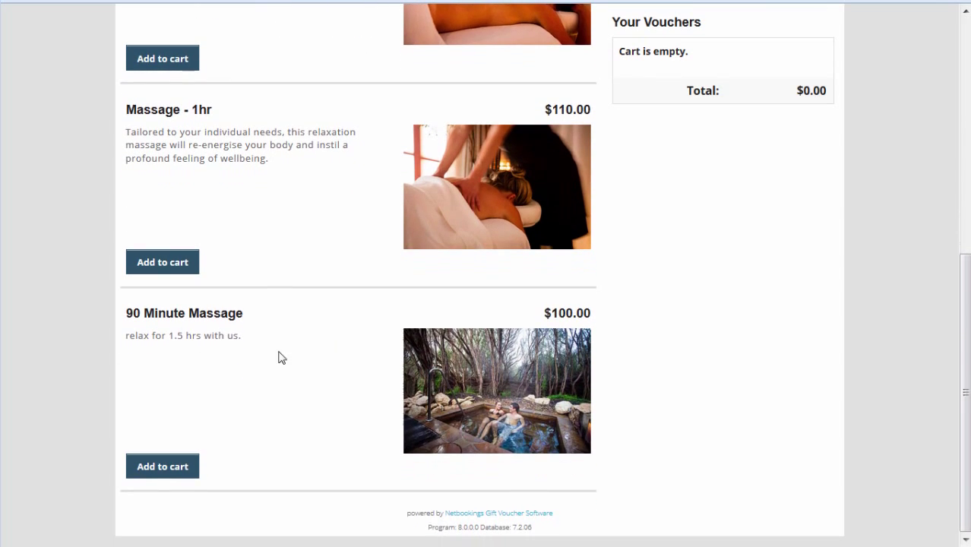
mouse_move(519, 386)
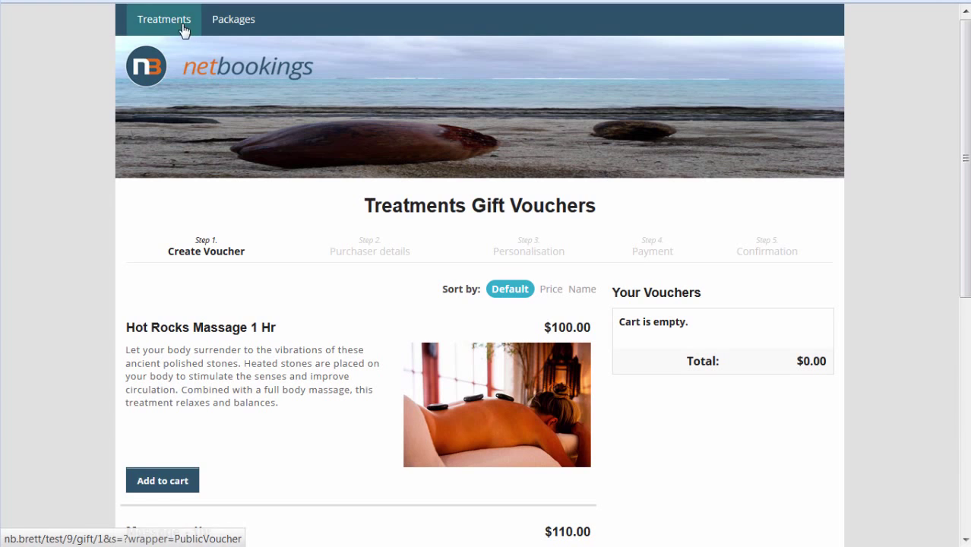
mouse_move(159, 29)
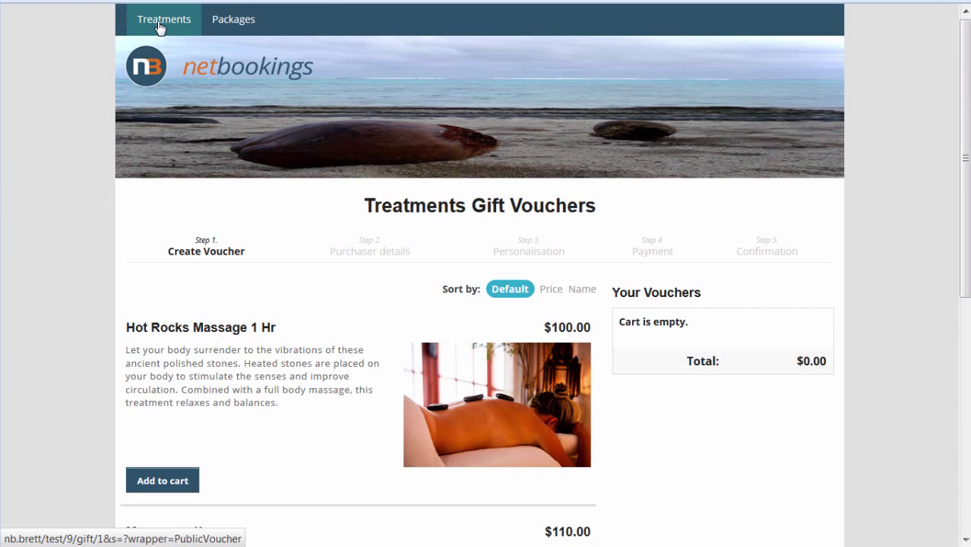
click(234, 18)
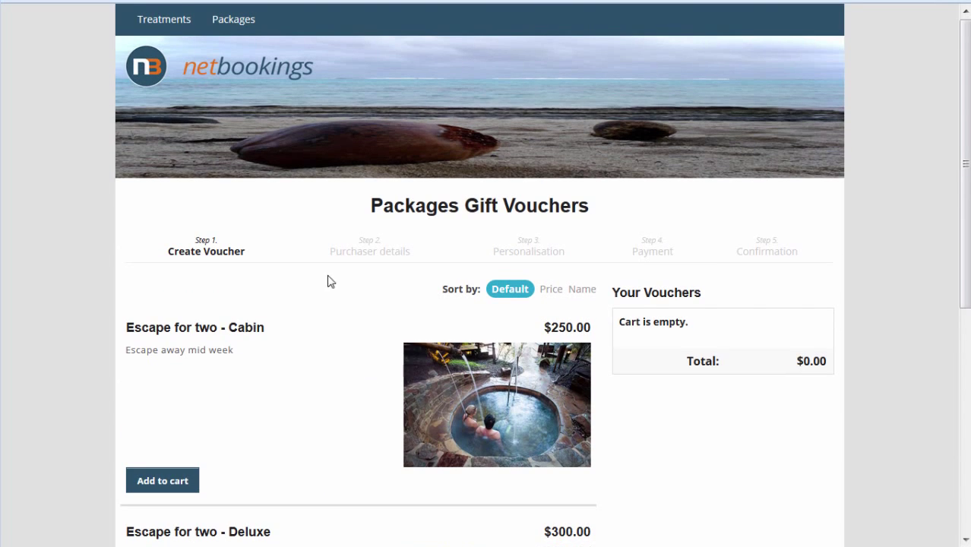
click(164, 18)
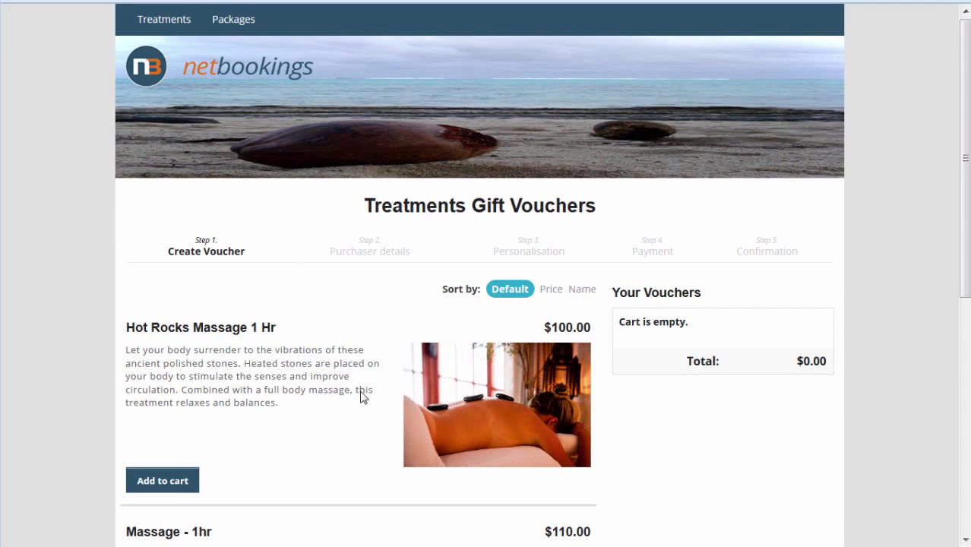
scroll(down, 3)
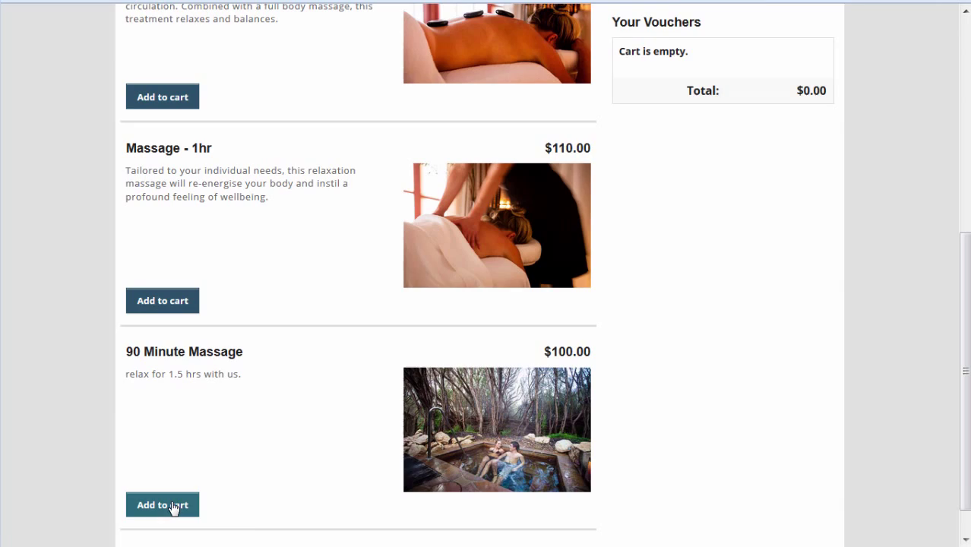
Create a voucher for one 90 Minute Massage at $100, then remove it from the cart
click(161, 504)
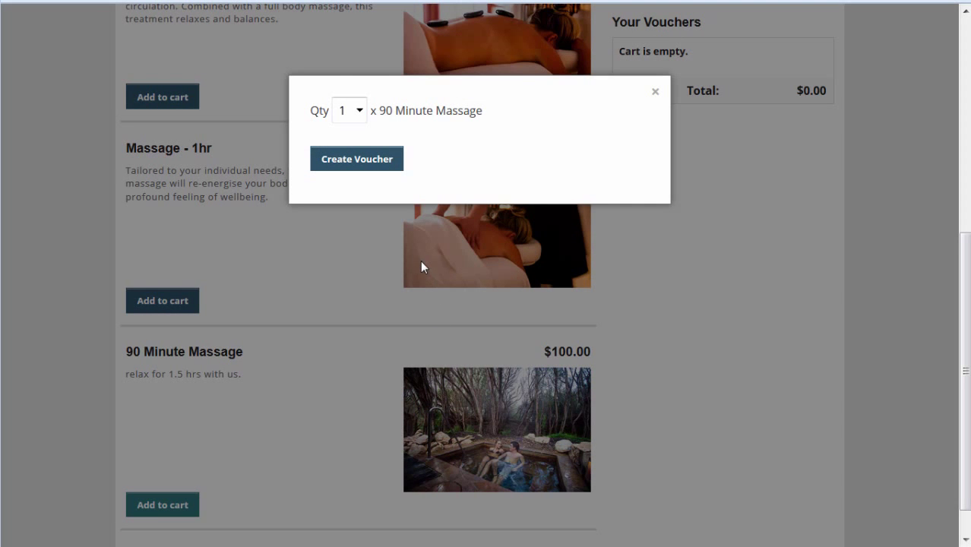
click(357, 159)
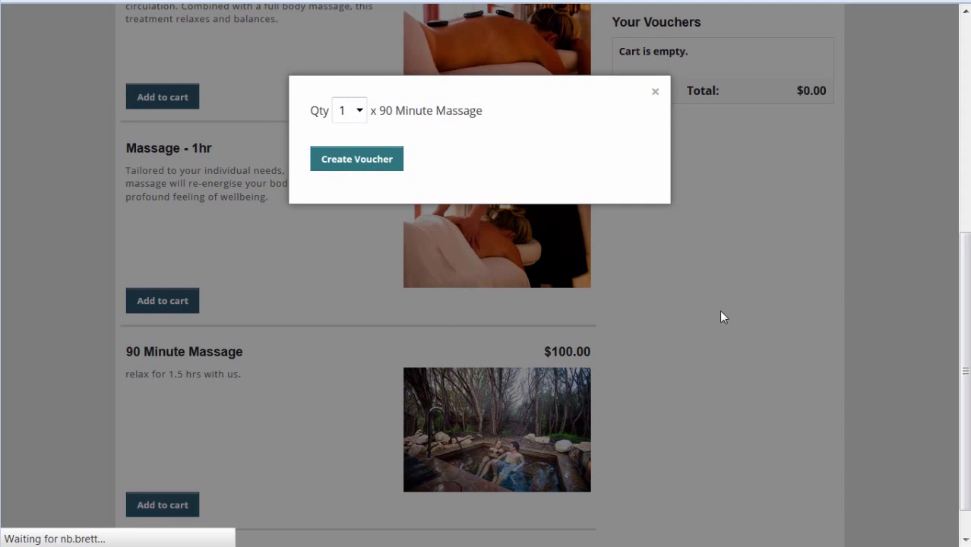
click(357, 159)
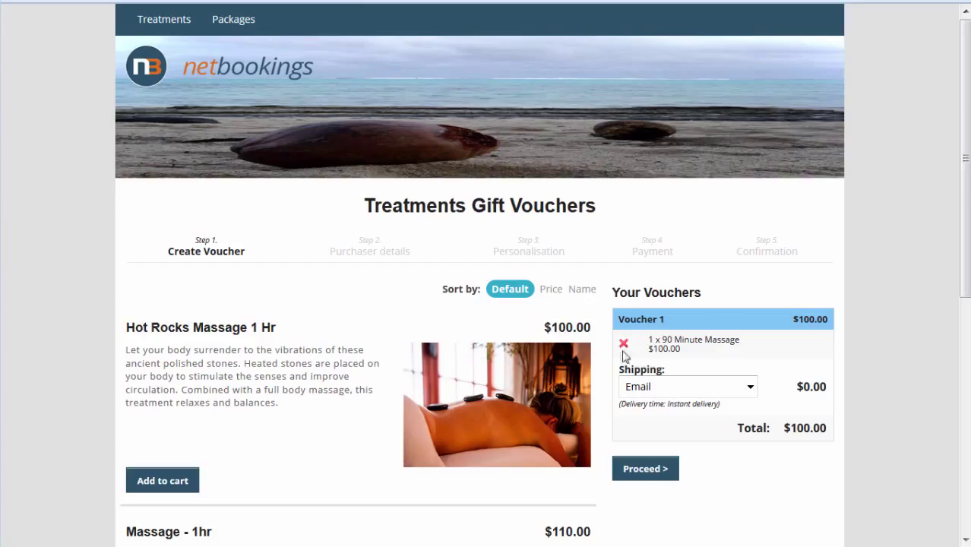
click(623, 344)
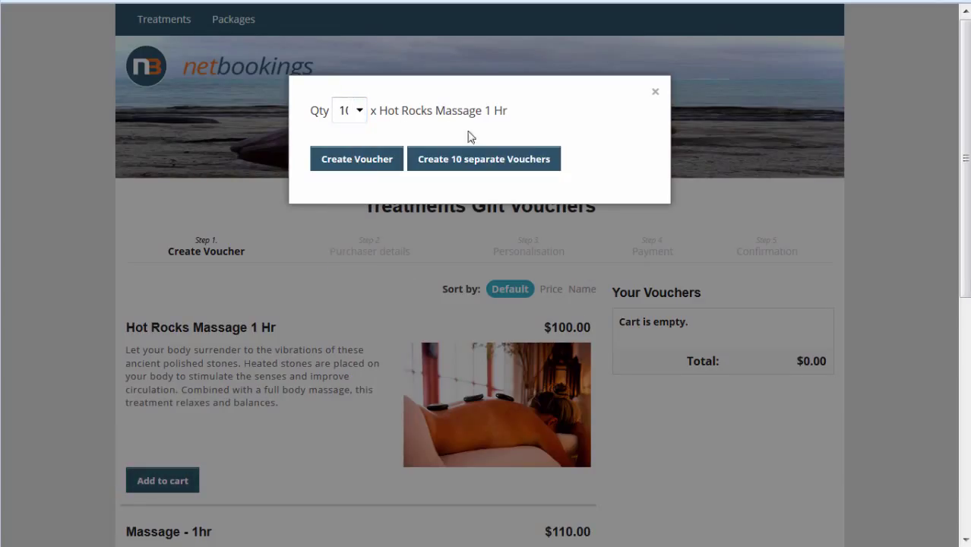
Create ten separate Hot Rocks Massage vouchers totalling $1,000, reach purchaser details, then start over
click(483, 159)
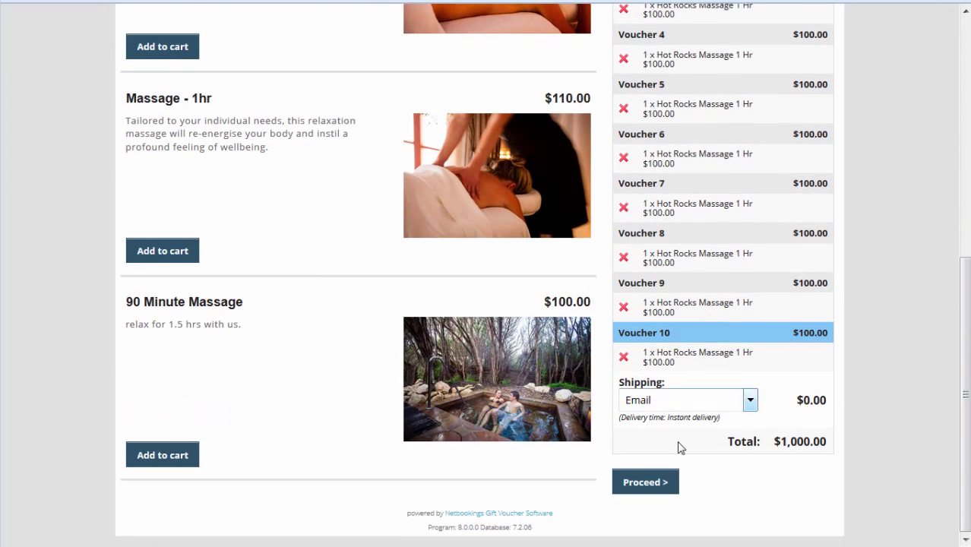
click(644, 481)
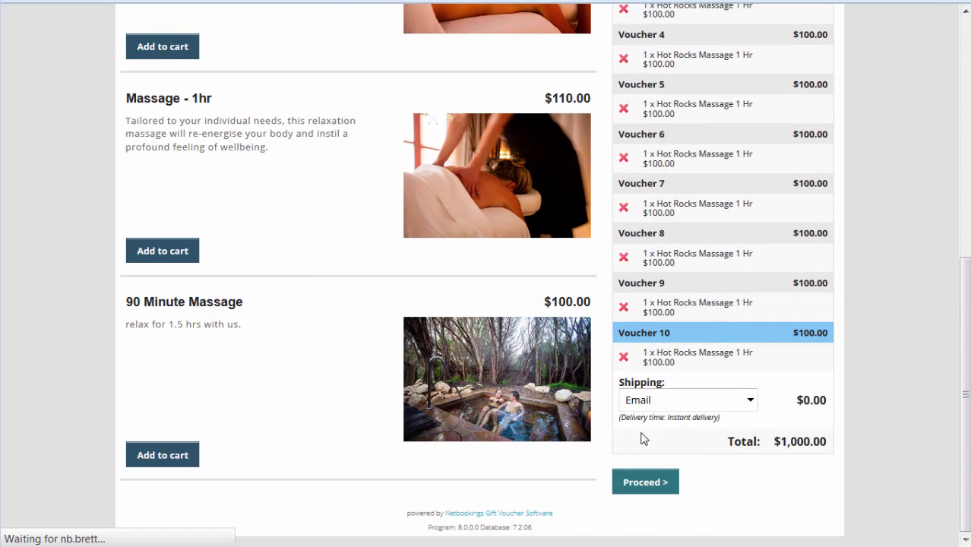
click(644, 482)
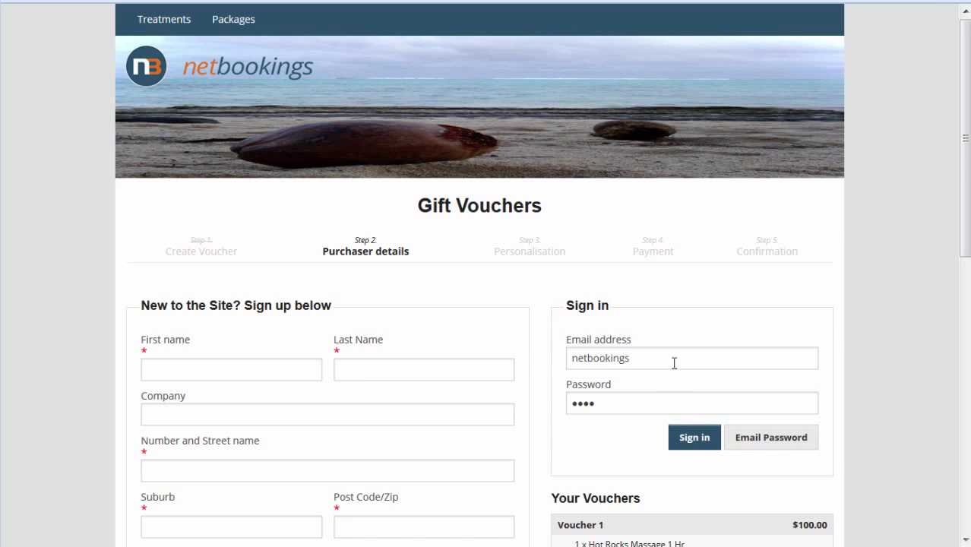
scroll(down, 3)
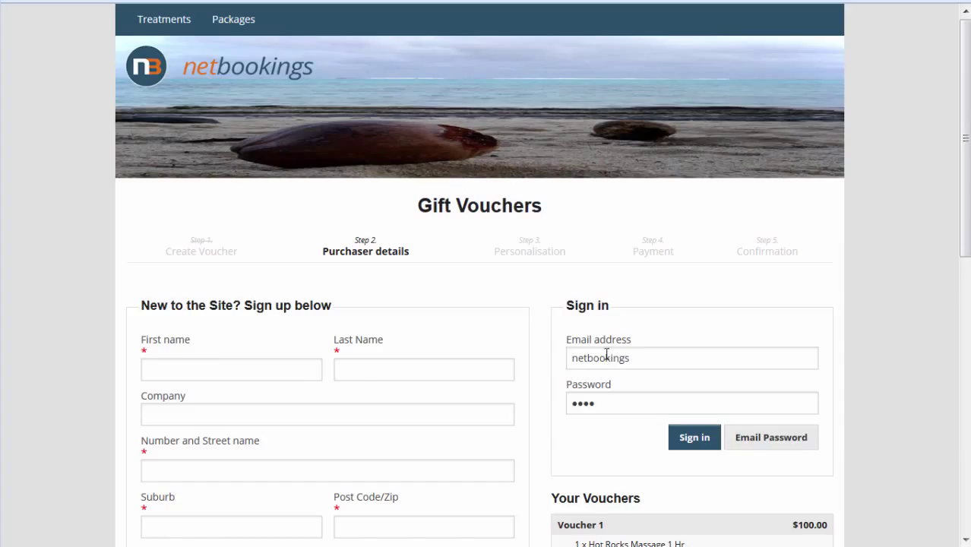
click(200, 246)
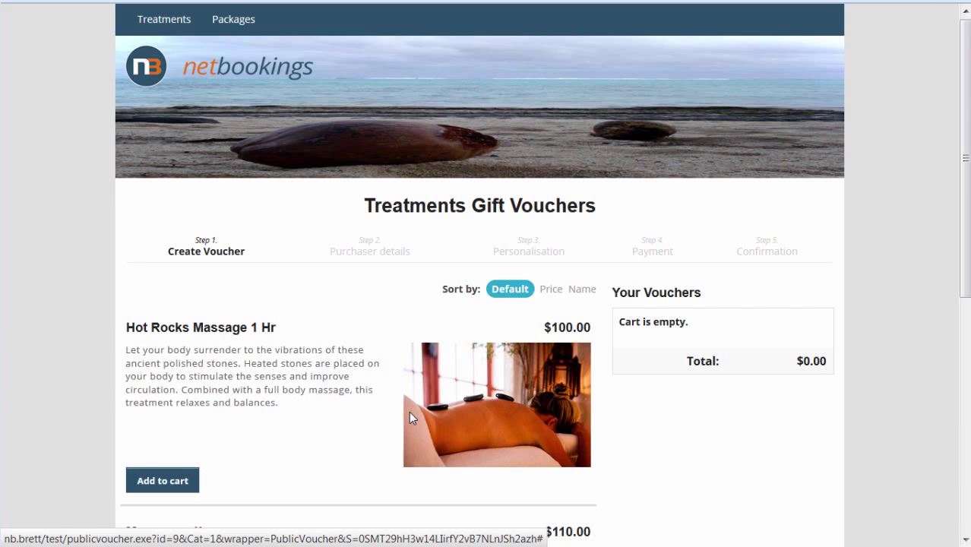
Create a Hot Rocks Massage 1 Hr voucher and add a Massage - 1hr to it, totalling $210
click(162, 480)
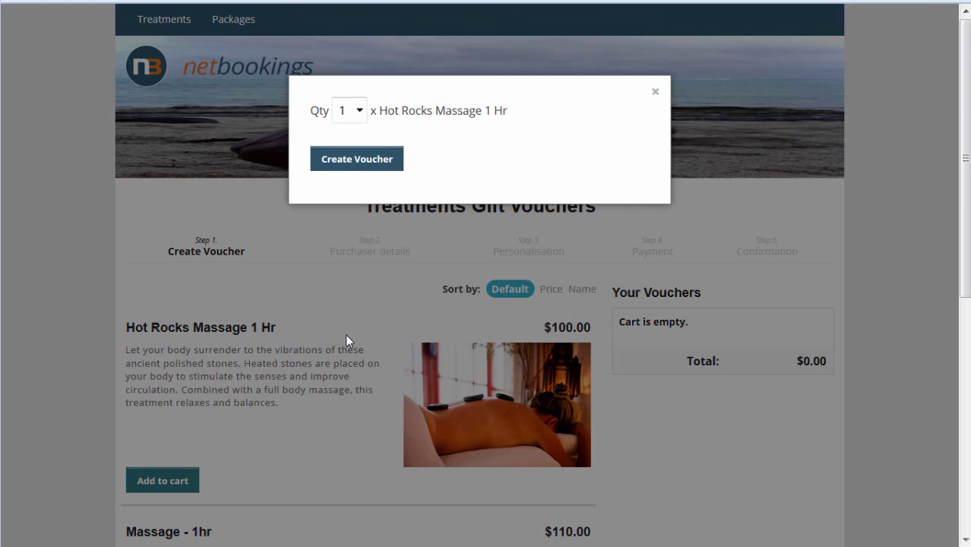
click(357, 158)
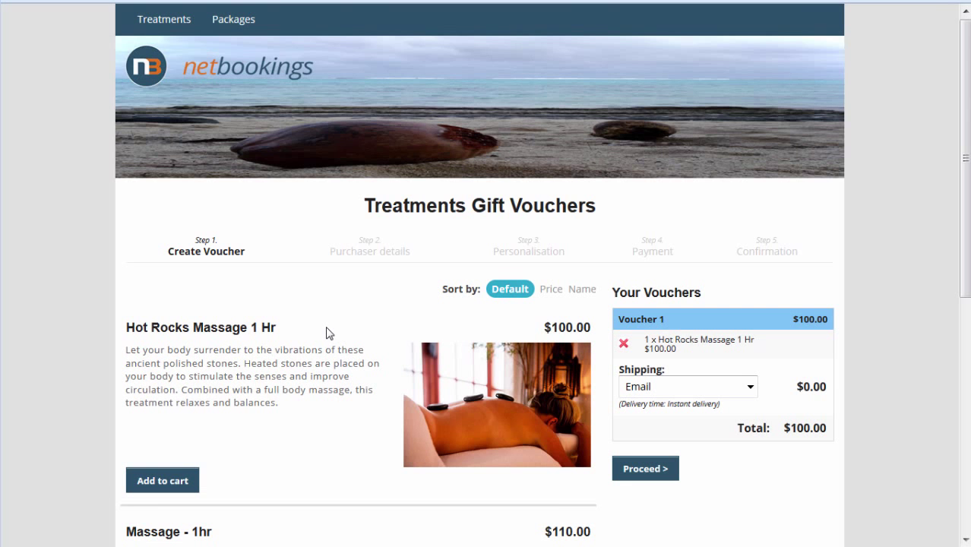
scroll(down, 3)
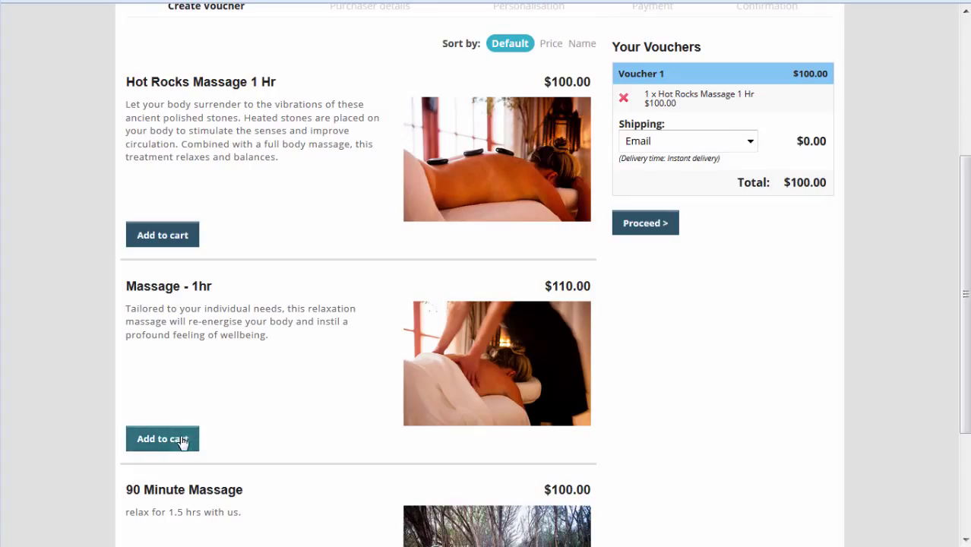
click(161, 437)
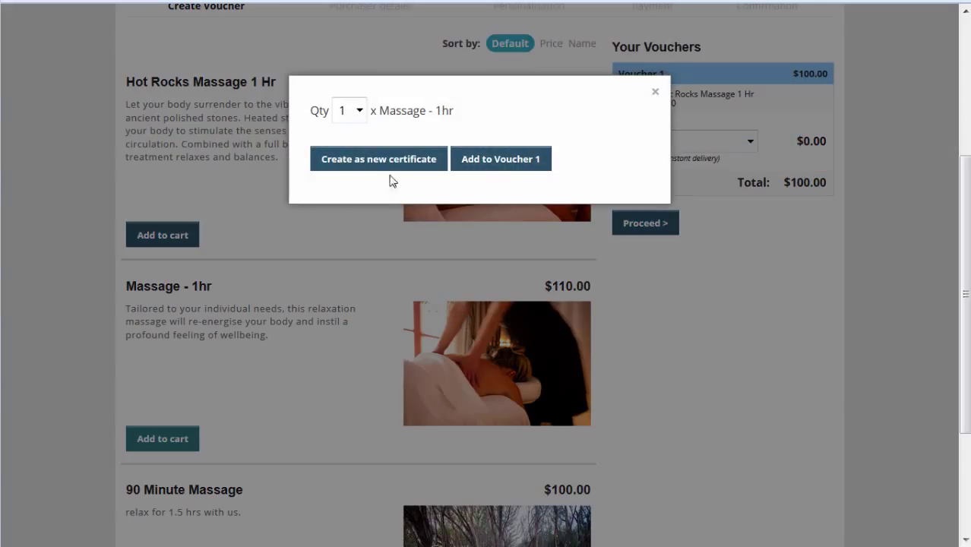
mouse_move(422, 165)
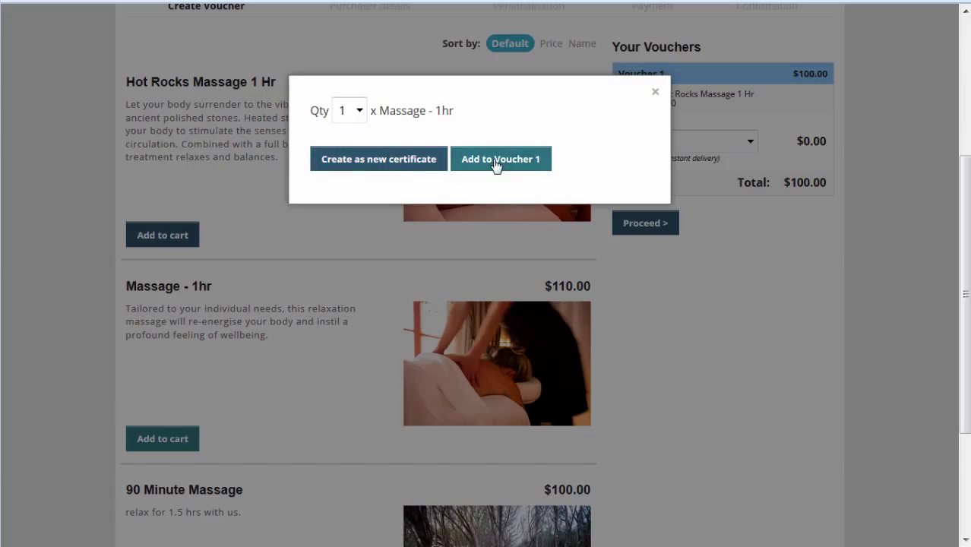
click(500, 160)
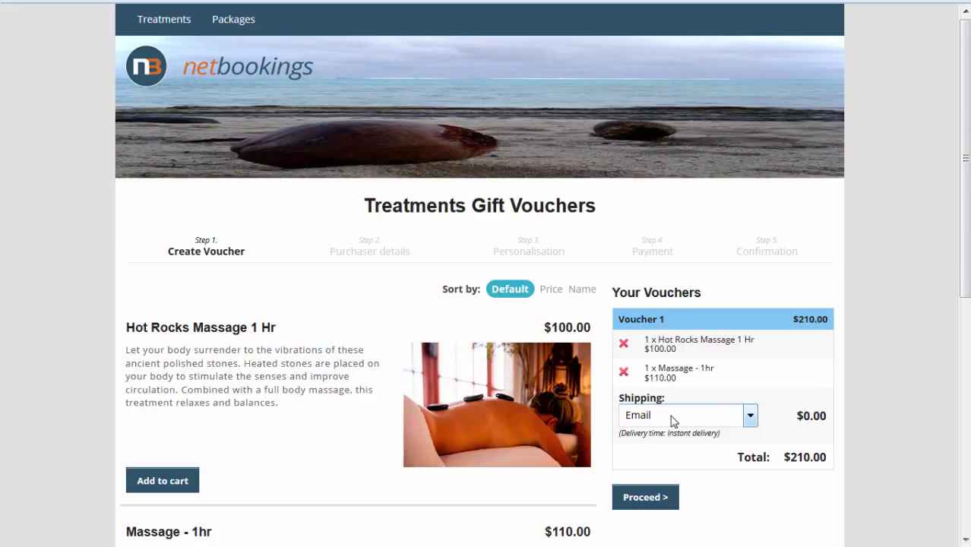
click(749, 417)
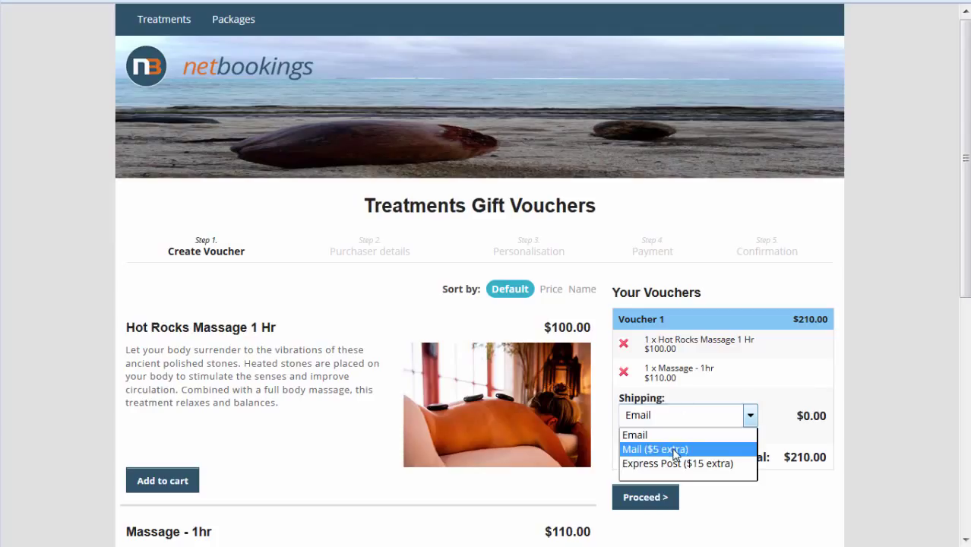
click(655, 449)
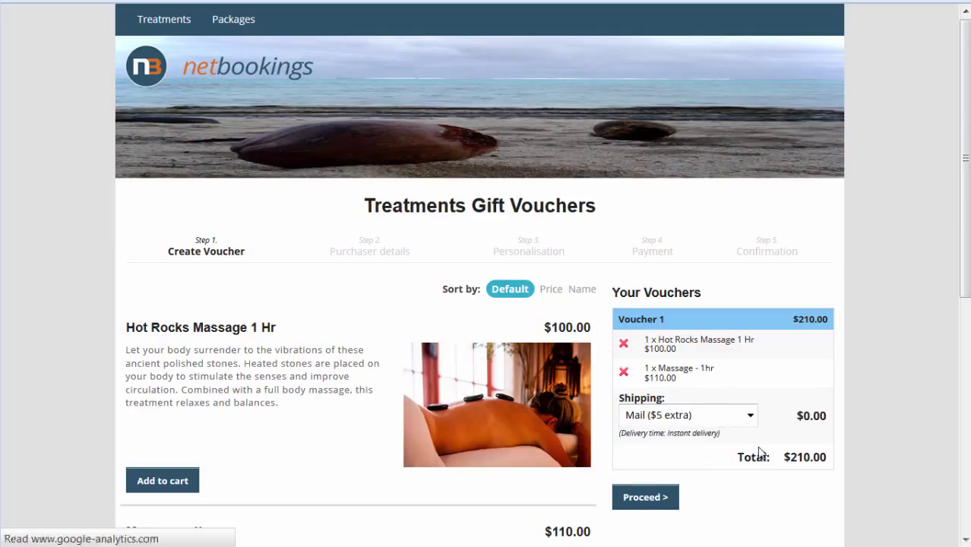
click(687, 415)
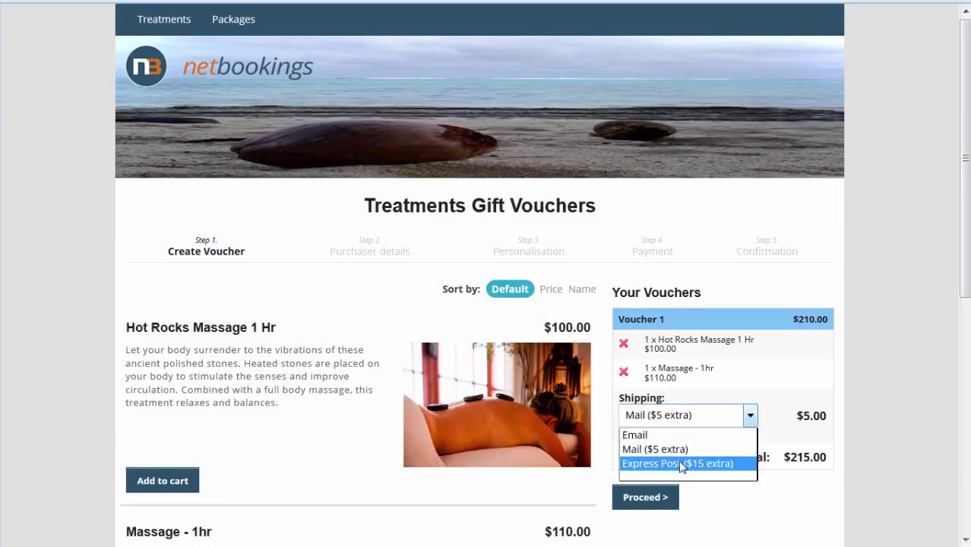
click(678, 464)
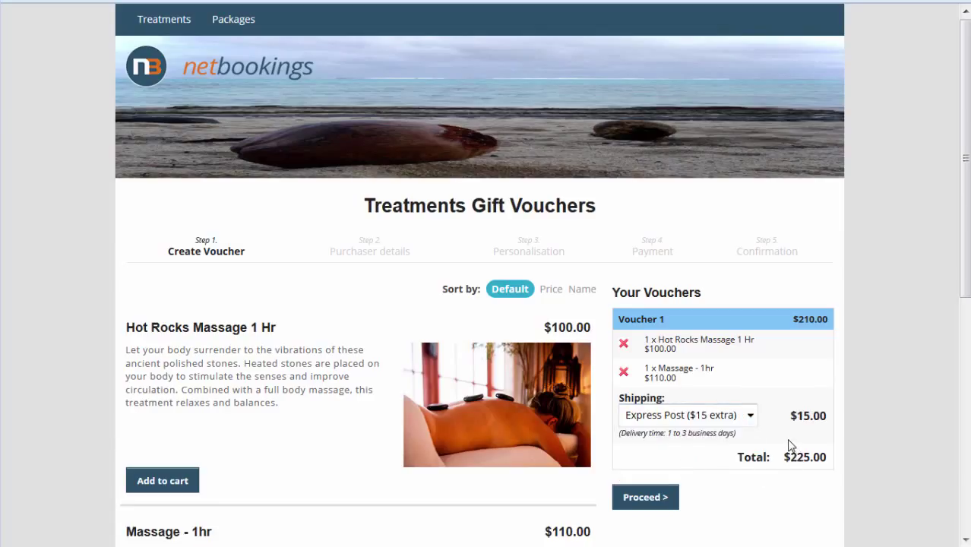
click(687, 414)
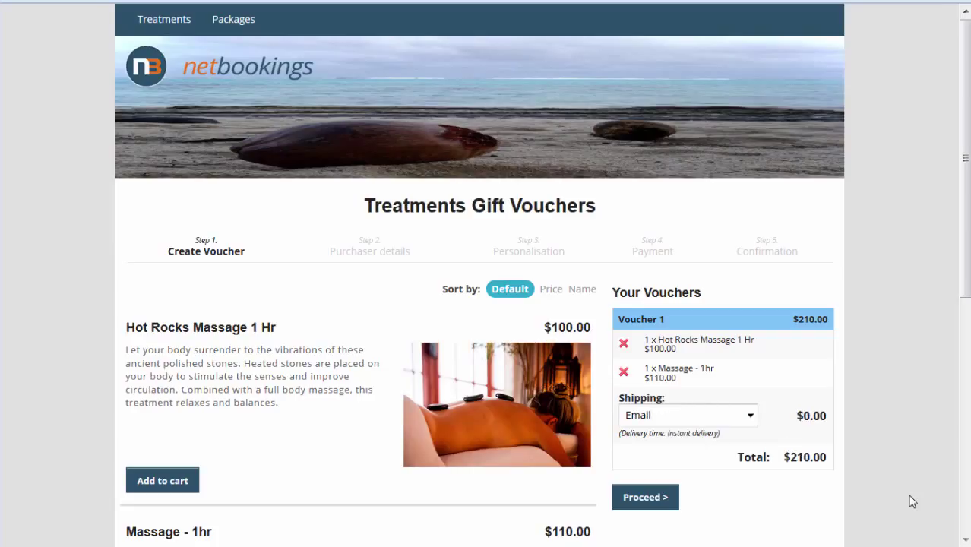